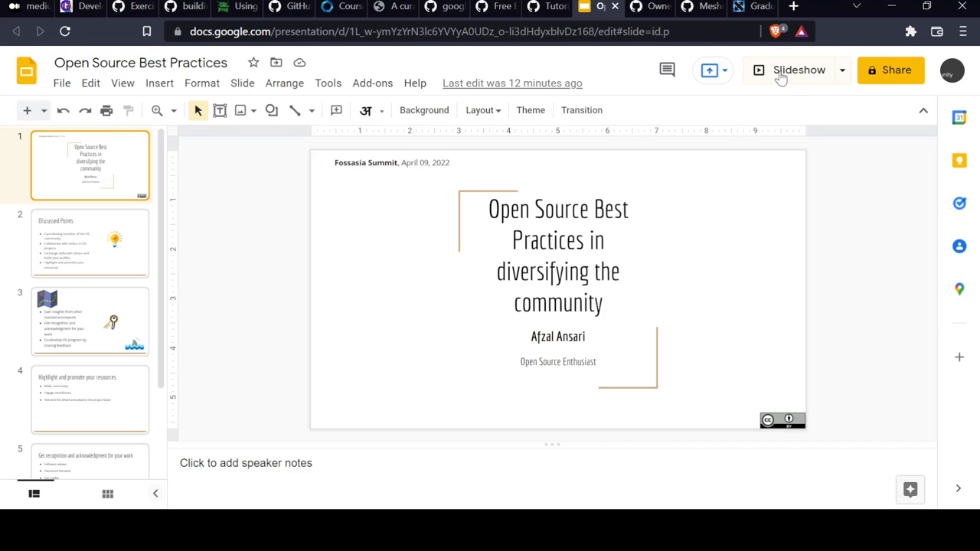
Step: Start the slideshow and scroll down through the content being shown
click(799, 69)
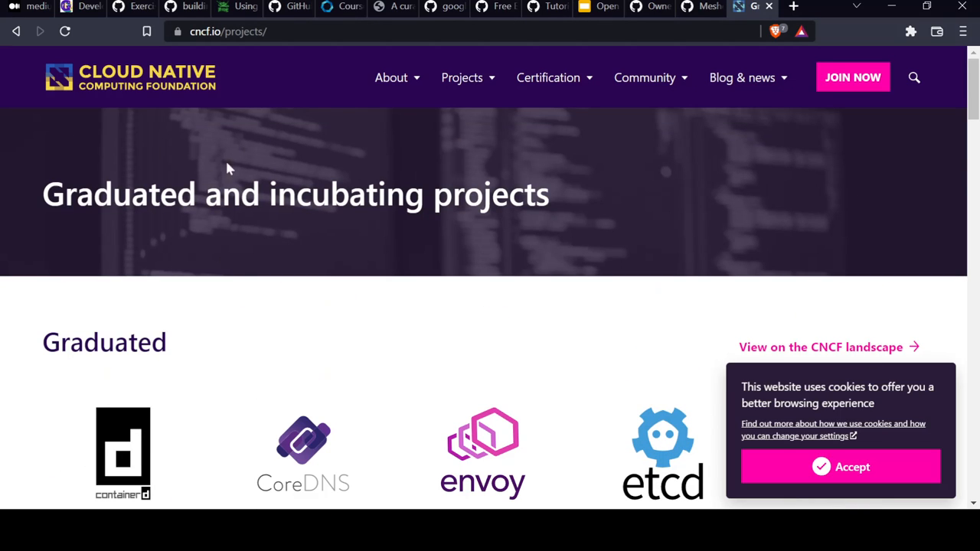
mouse_move(278, 168)
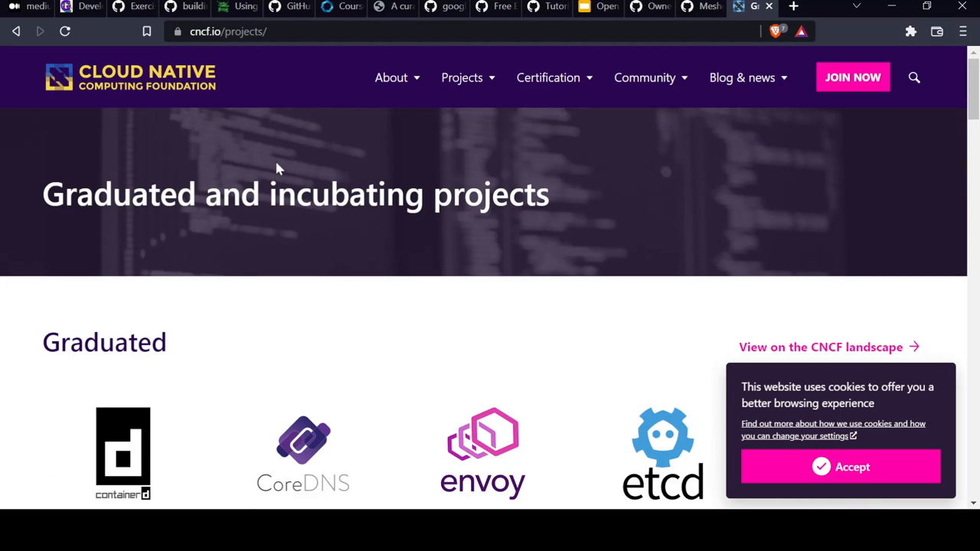
mouse_move(190, 128)
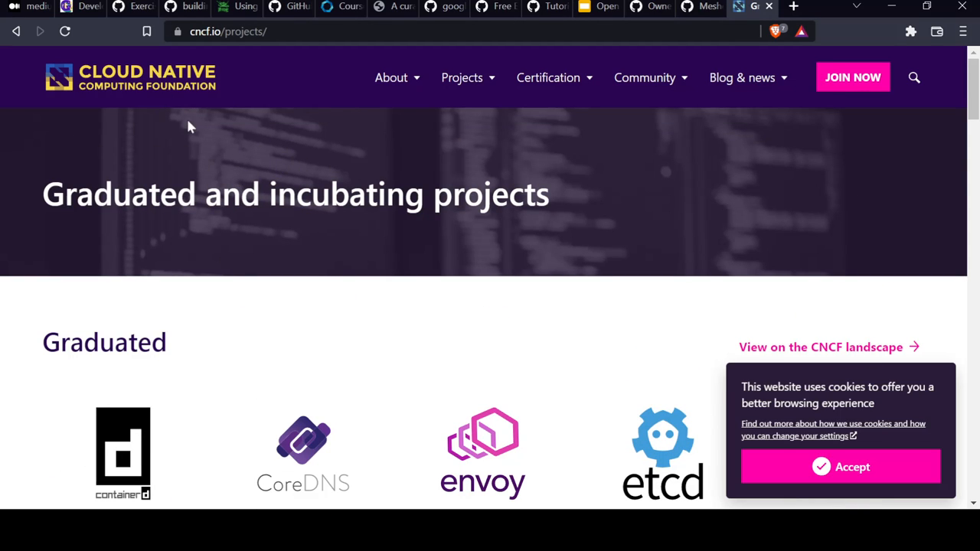
scroll(down, 3)
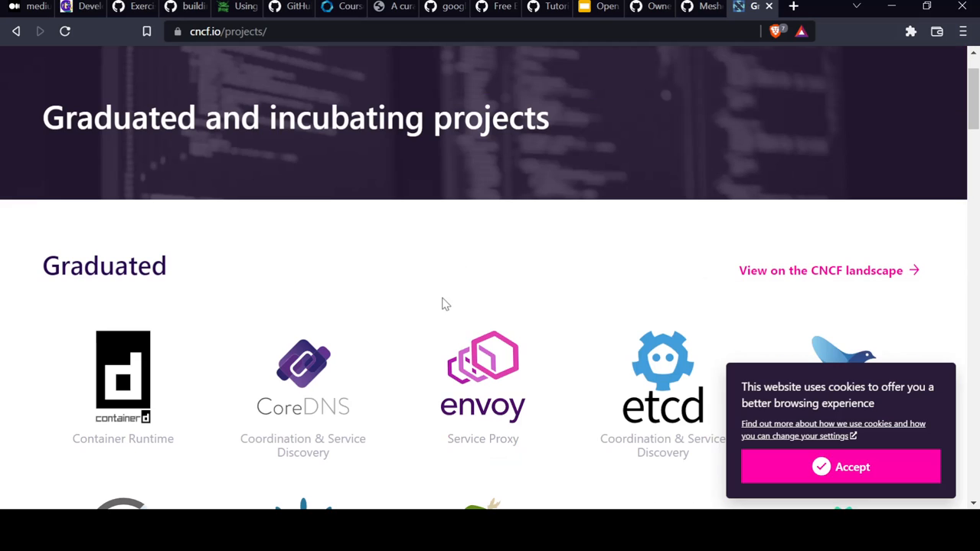
scroll(down, 3)
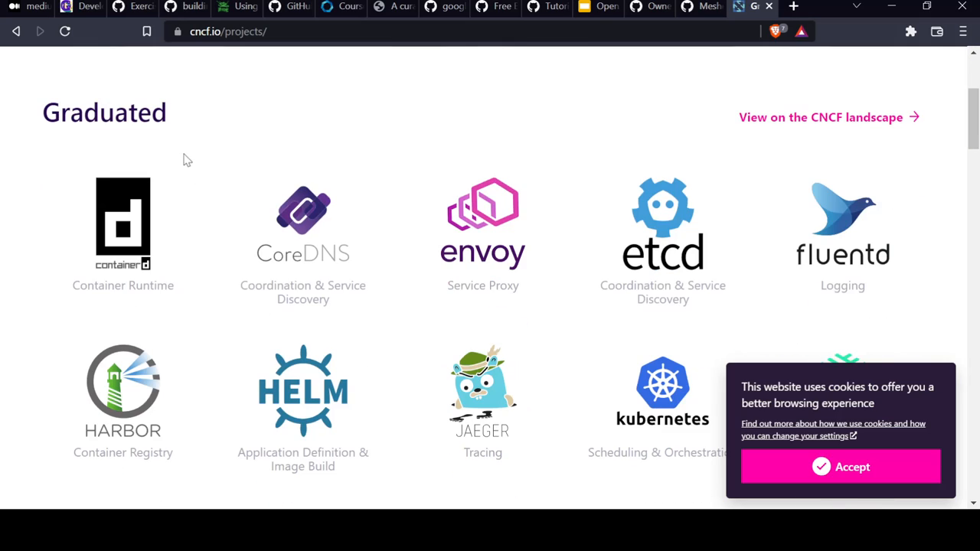
mouse_move(368, 228)
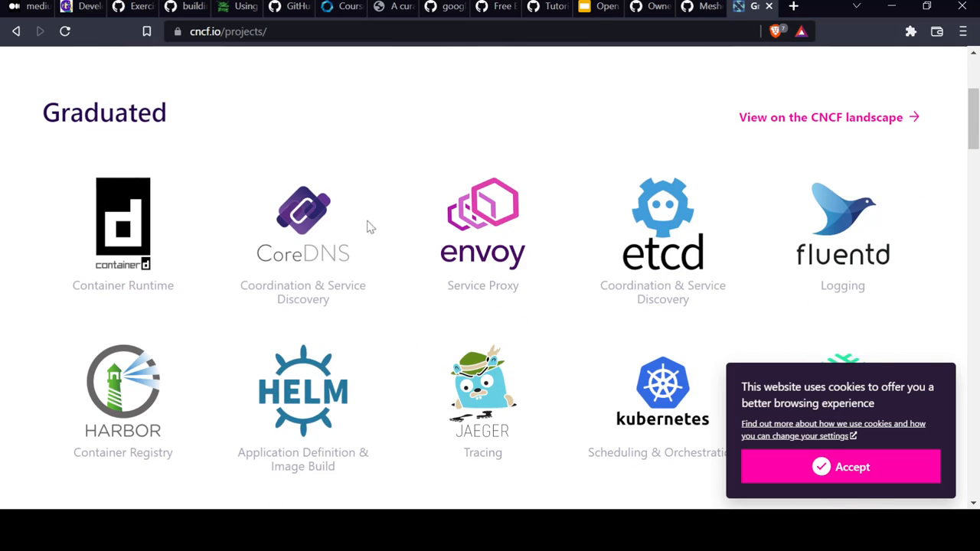
scroll(down, 3)
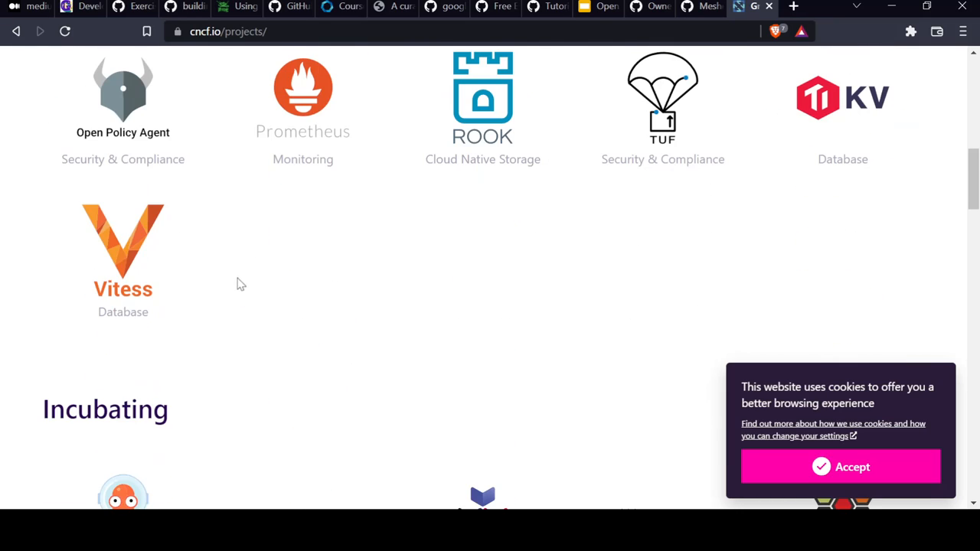
scroll(down, 3)
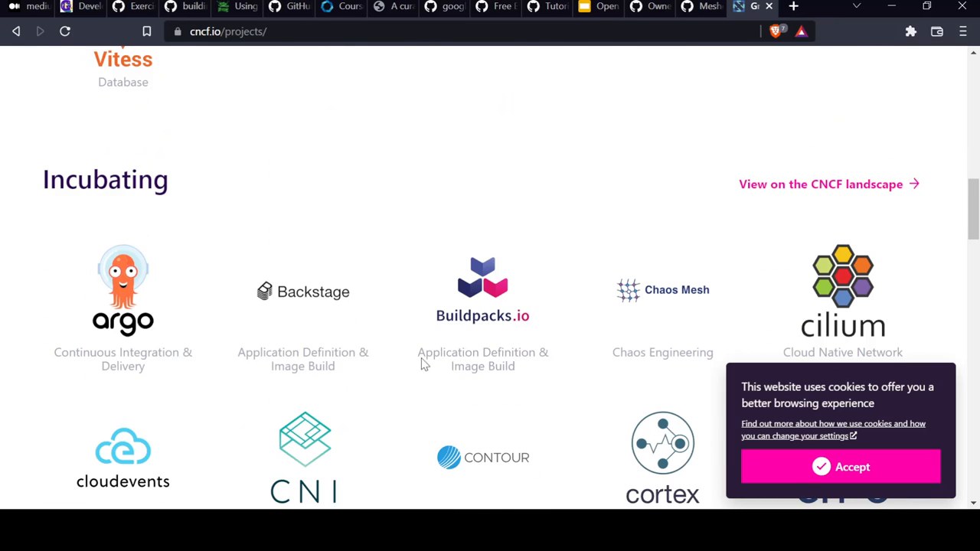
scroll(down, 3)
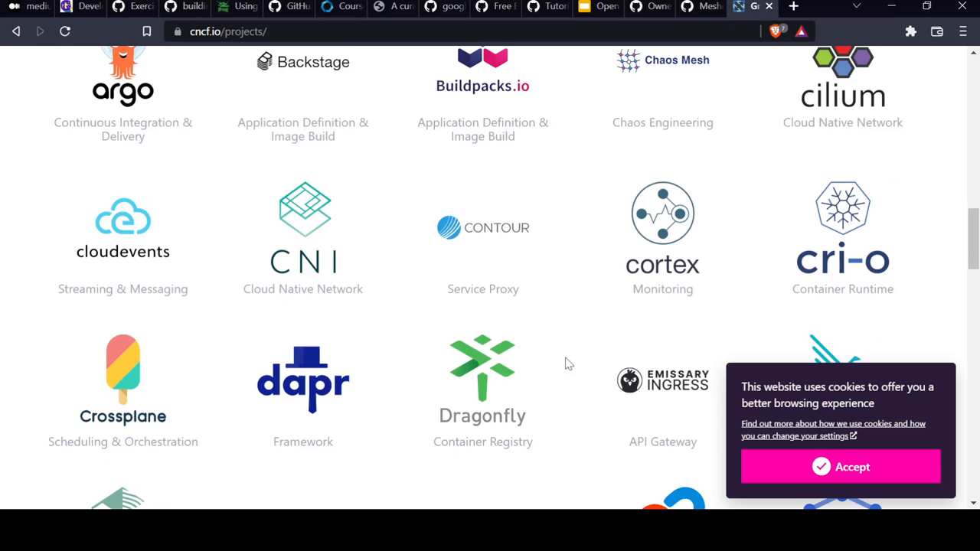
mouse_move(602, 15)
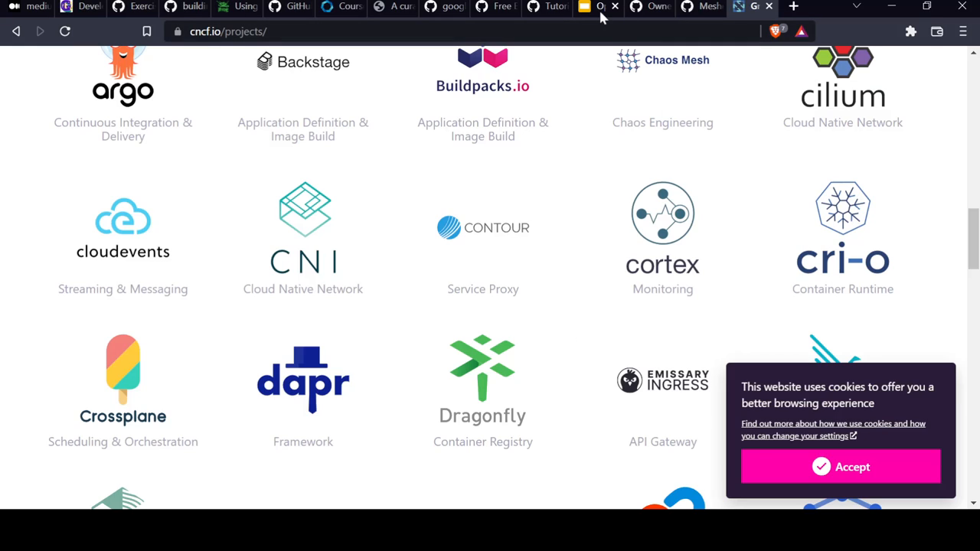
Step: Switch back to the Open Source Best Practices deck and present it full screen from the title slide
click(597, 6)
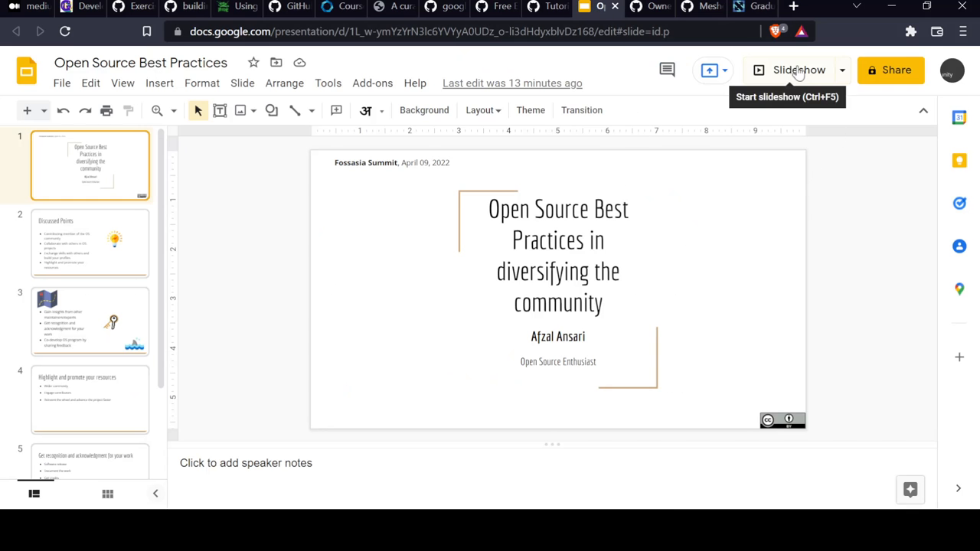
click(789, 70)
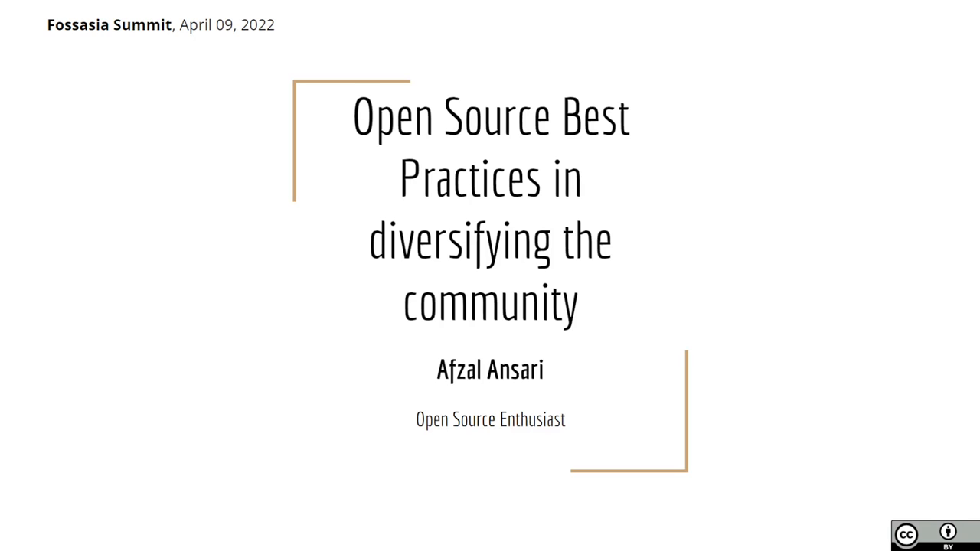
mouse_move(822, 430)
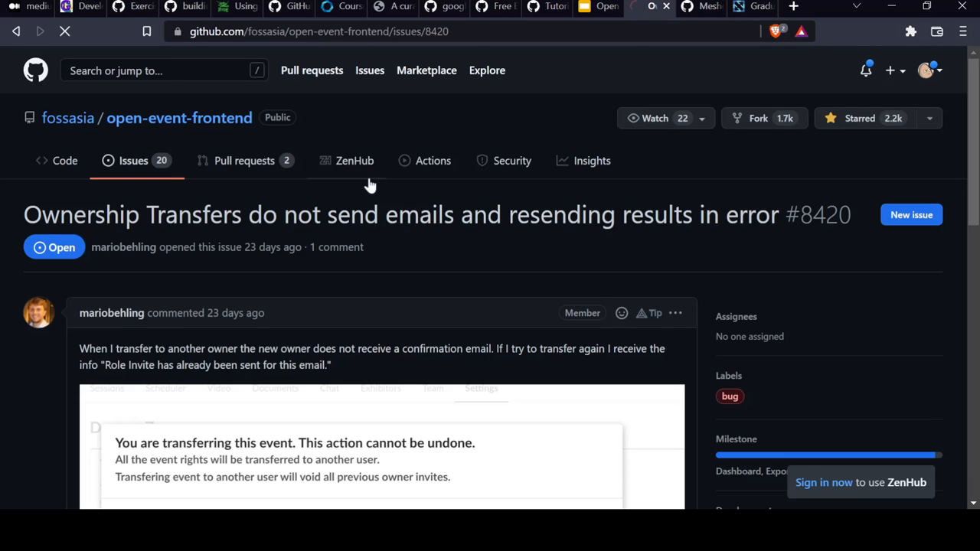
Step: Go to the FOSSASIA organisation and open its open-event-frontend repository
click(67, 117)
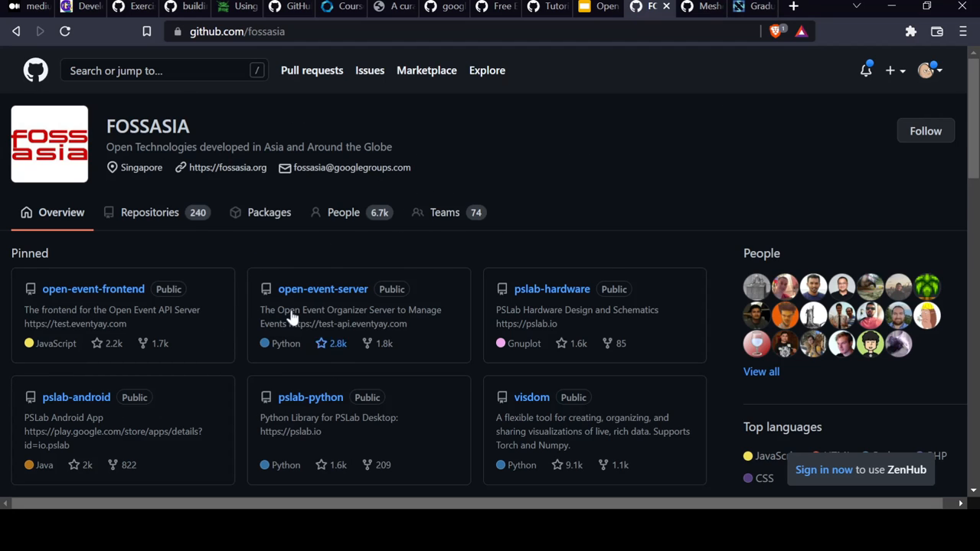
mouse_move(233, 318)
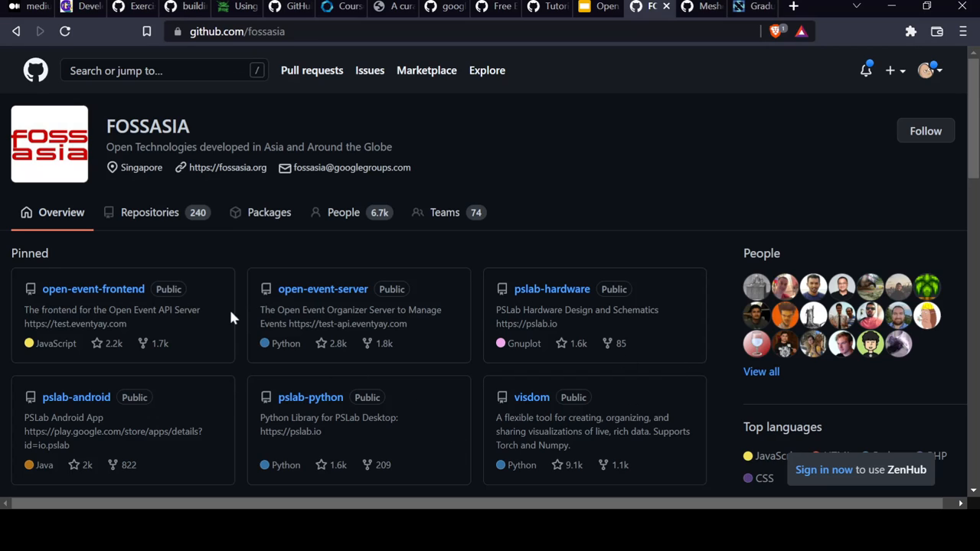
scroll(down, 3)
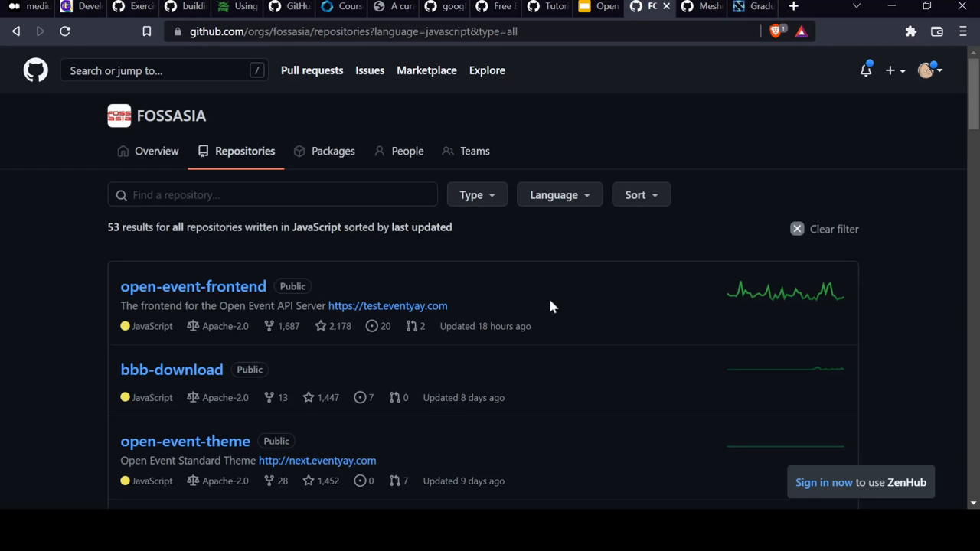
mouse_move(908, 299)
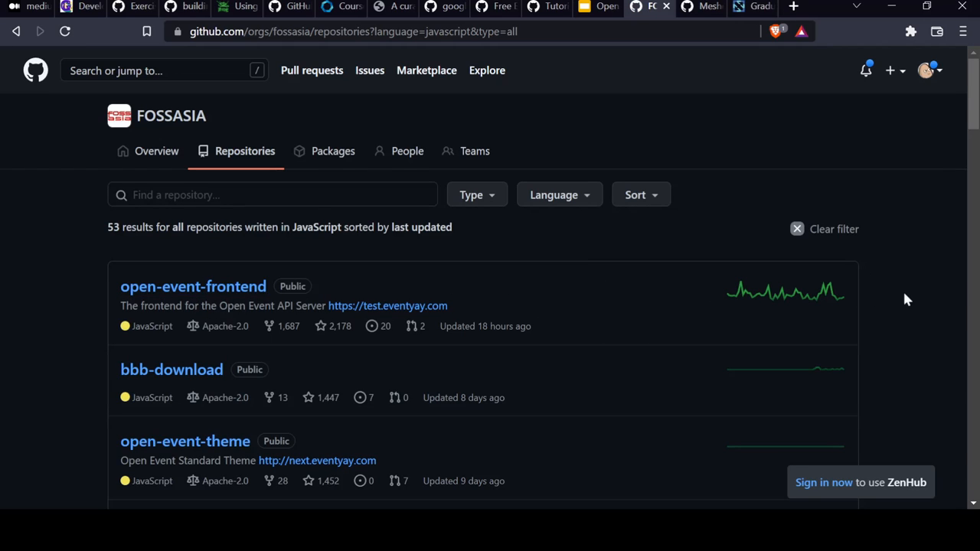
click(193, 286)
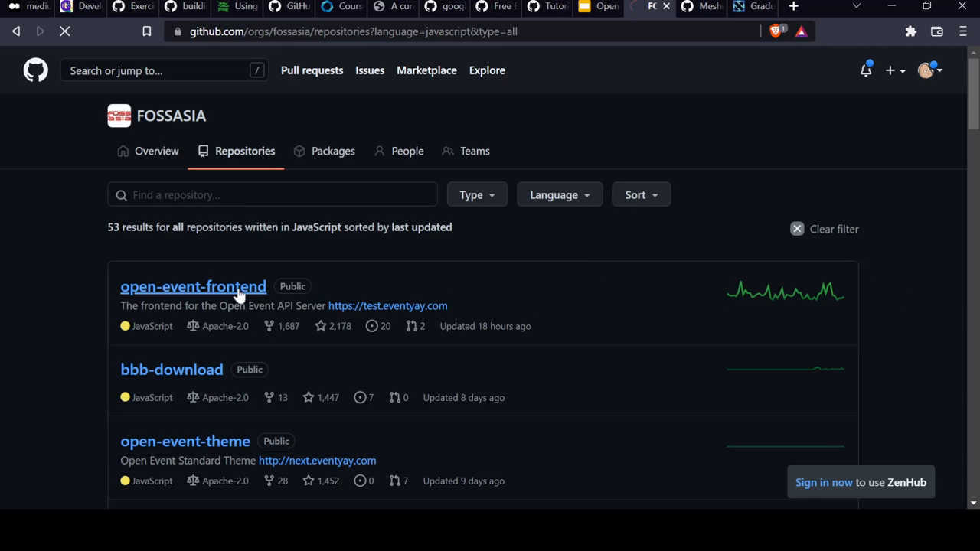
click(193, 287)
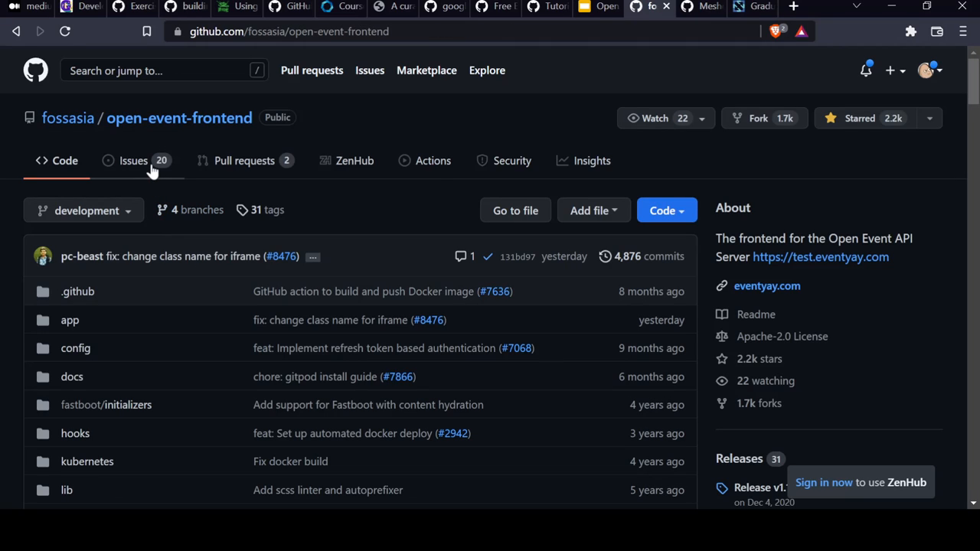
Step: Browse the repository's open issues and open the Ownership Transfers issue #8420
click(133, 160)
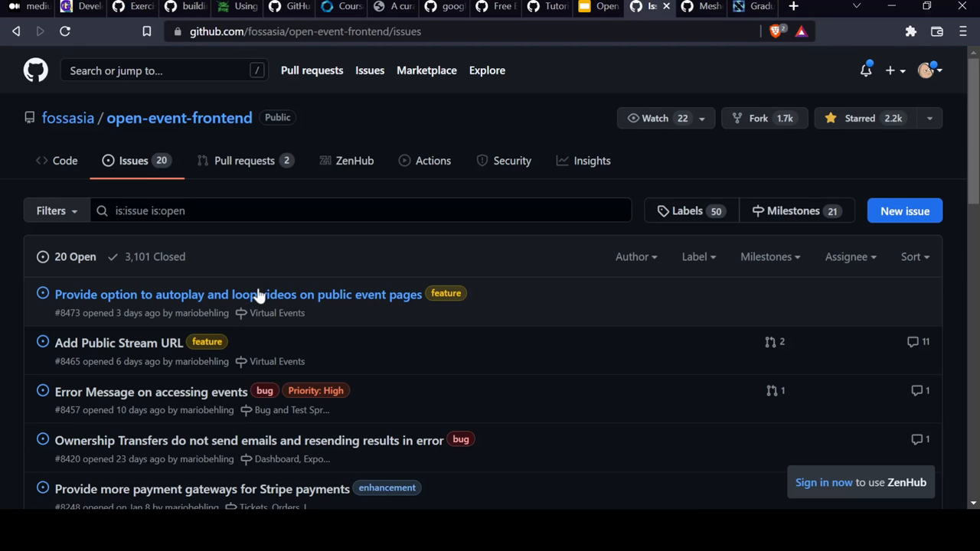
scroll(down, 3)
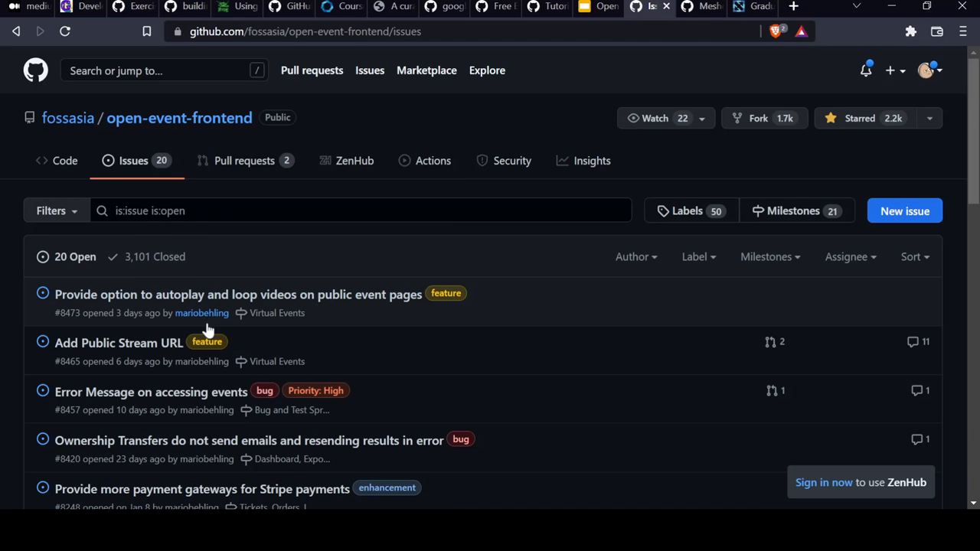
scroll(down, 3)
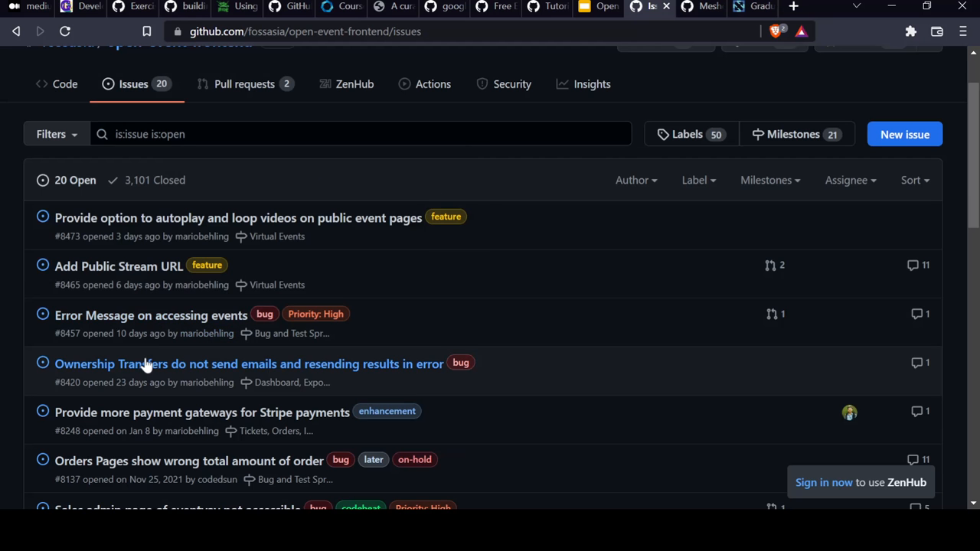
click(243, 364)
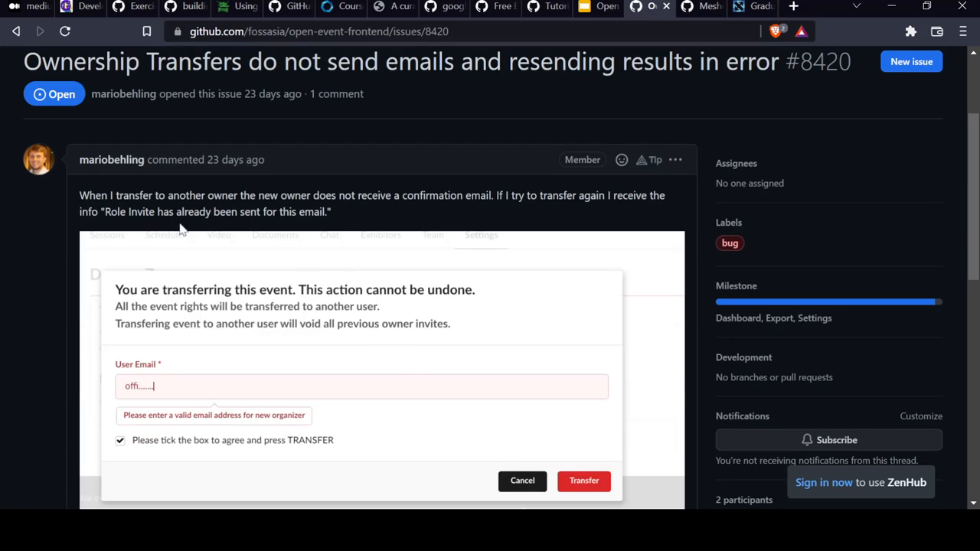
mouse_move(170, 209)
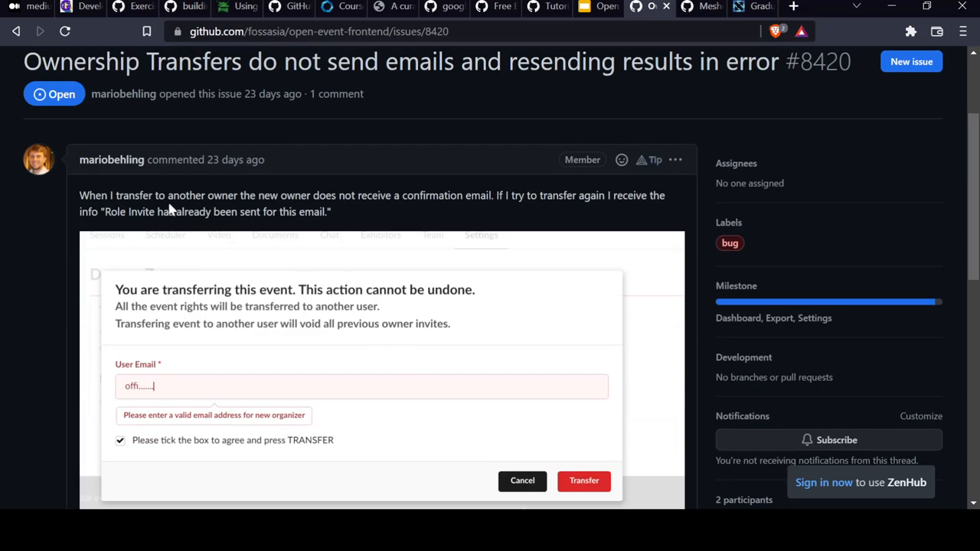
scroll(down, 3)
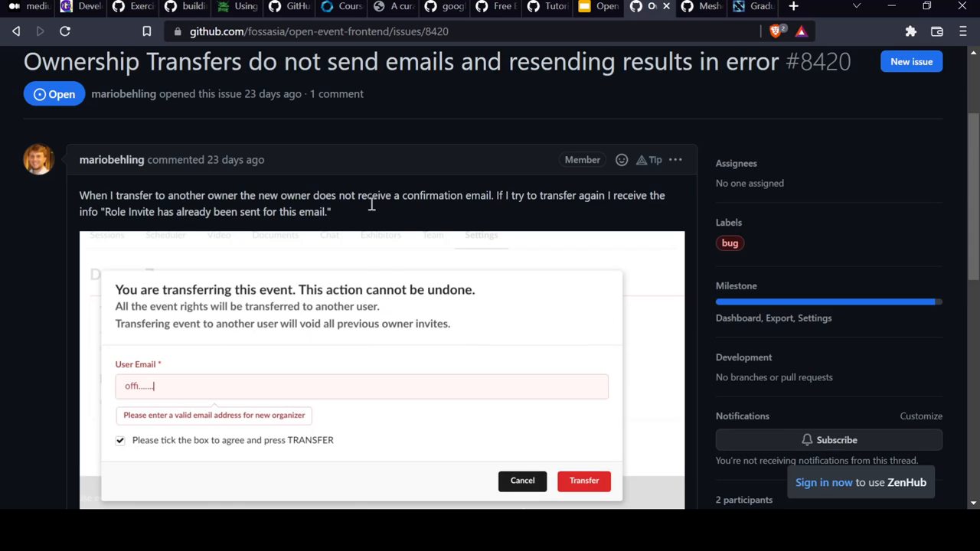
mouse_move(488, 198)
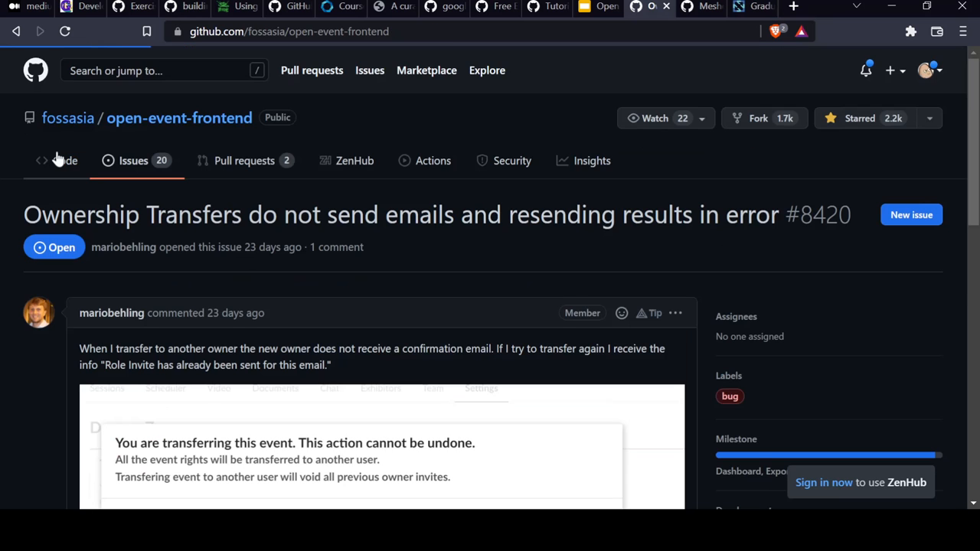
Step: Return to the code listing and navigate into the app, then components folder
click(64, 160)
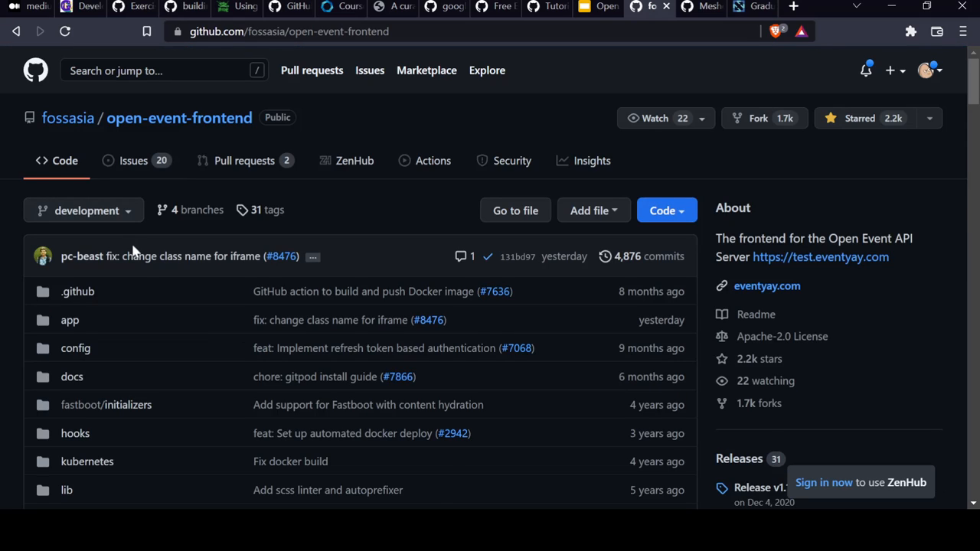
scroll(down, 3)
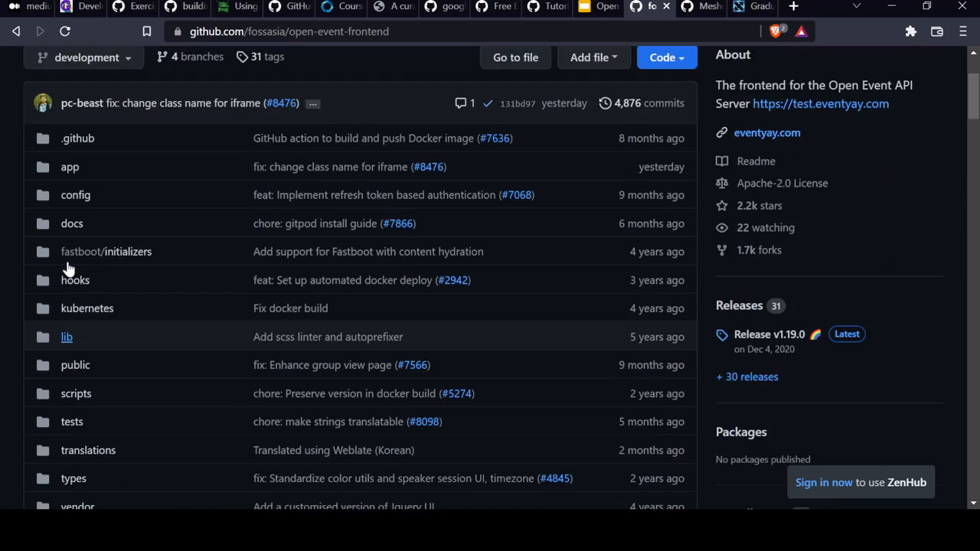
click(70, 166)
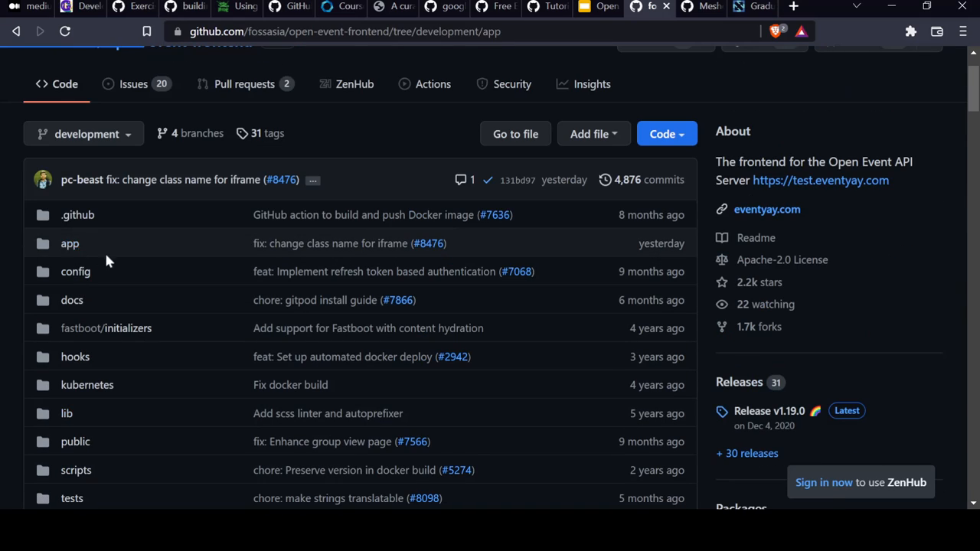
click(69, 243)
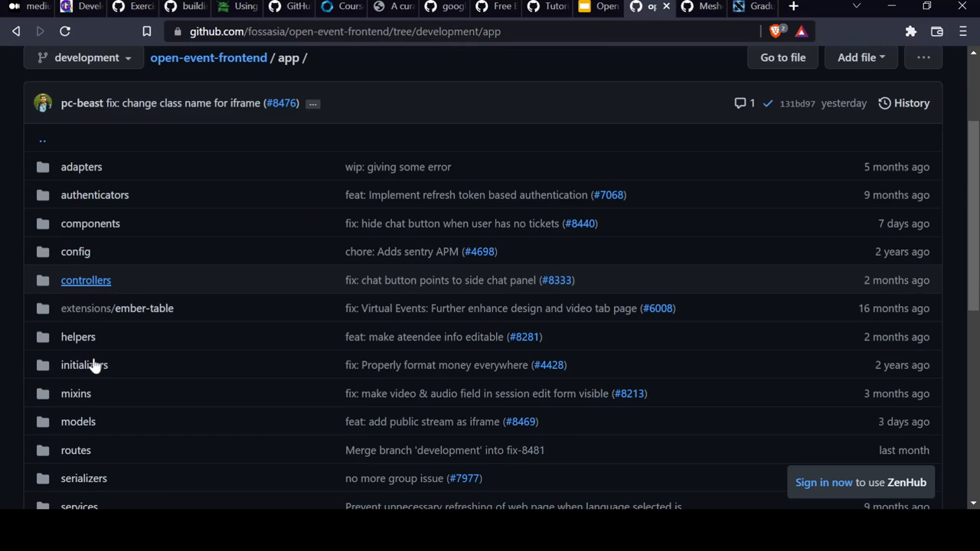
scroll(down, 3)
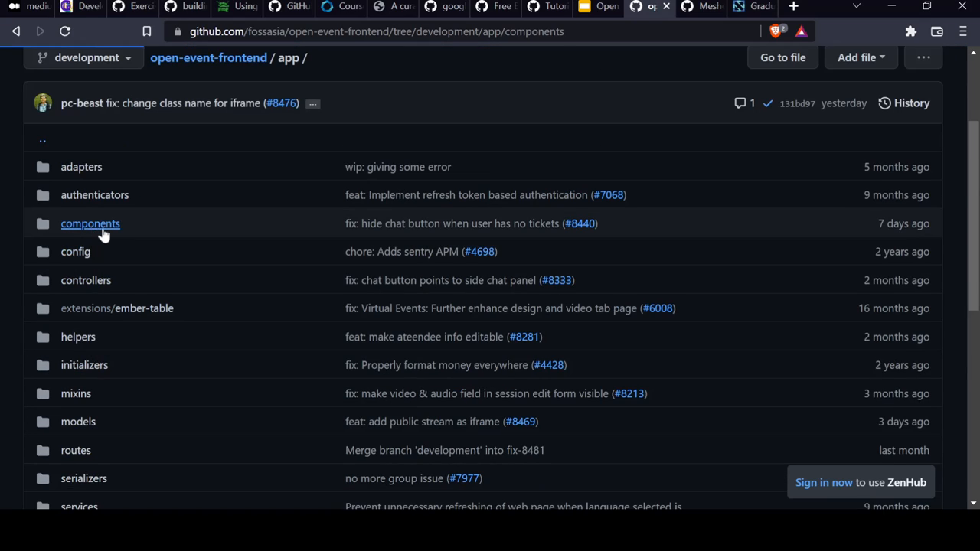
click(90, 223)
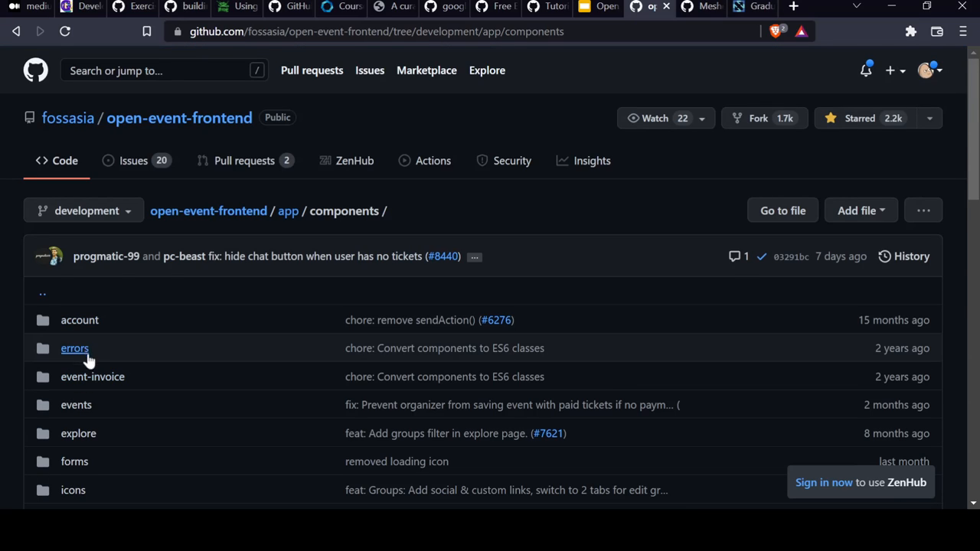
Step: Open the events folder and view the event-import-section.js file
click(76, 405)
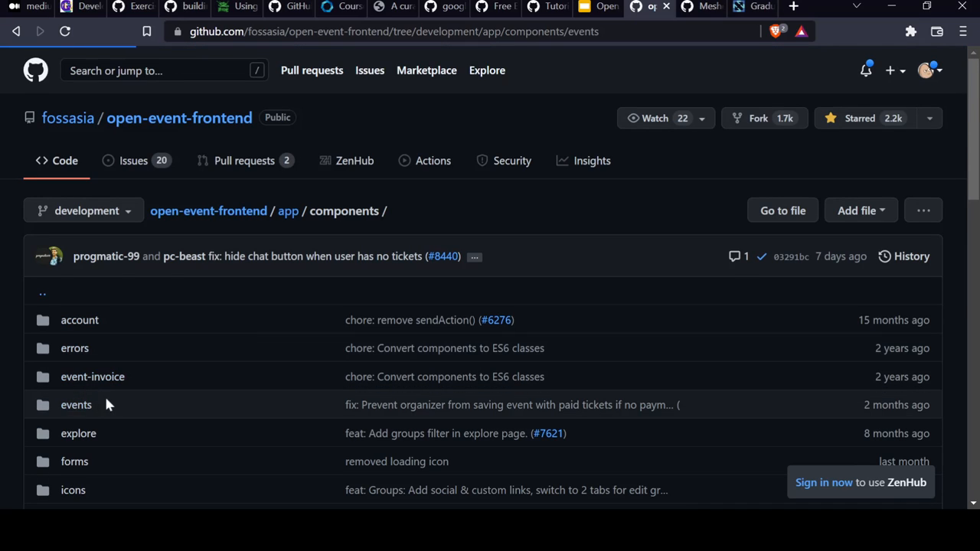
click(76, 405)
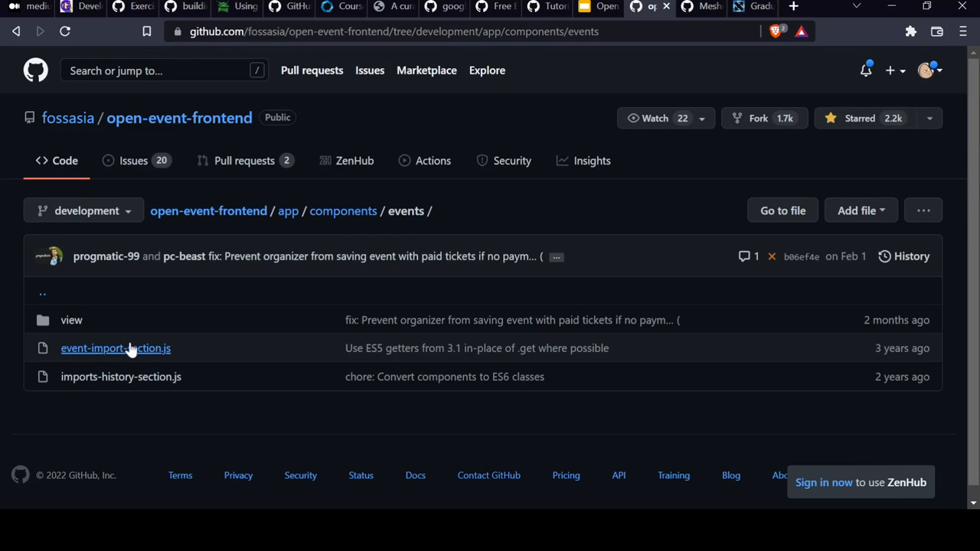
click(115, 348)
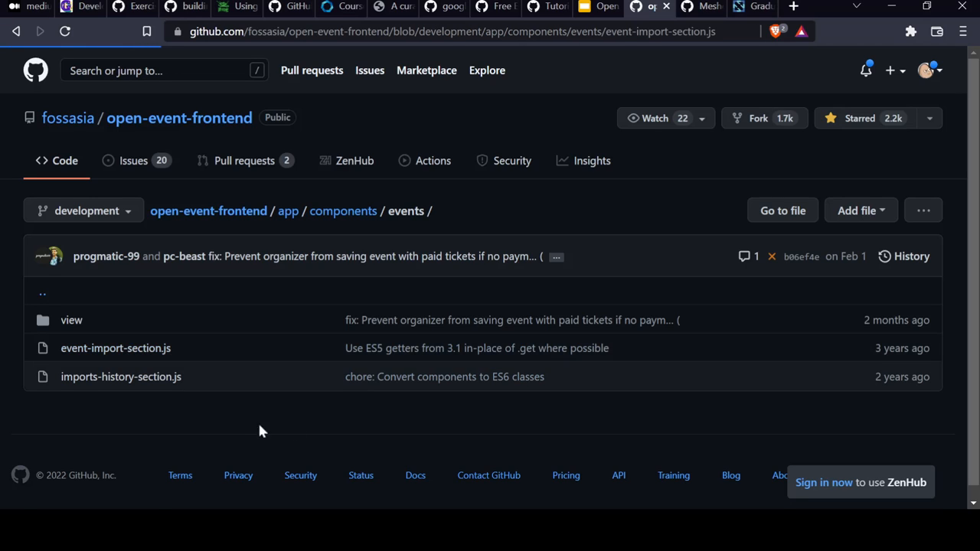
click(116, 348)
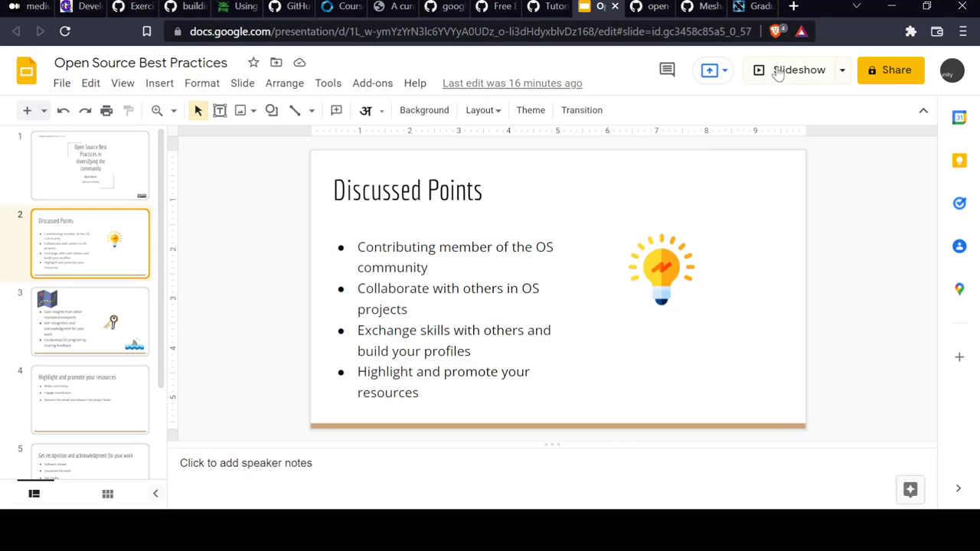
Step: Present the deck from the Discussed Points slide
click(686, 6)
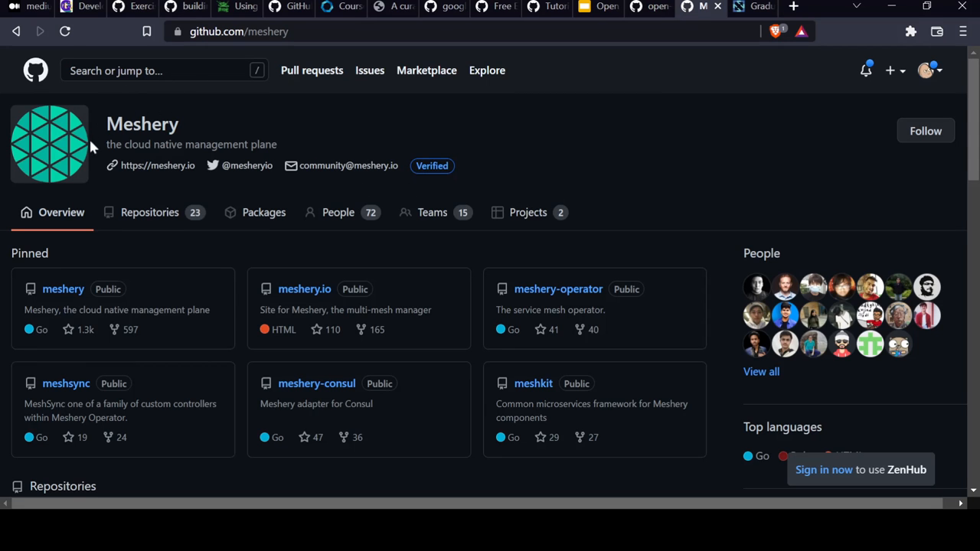
mouse_move(195, 140)
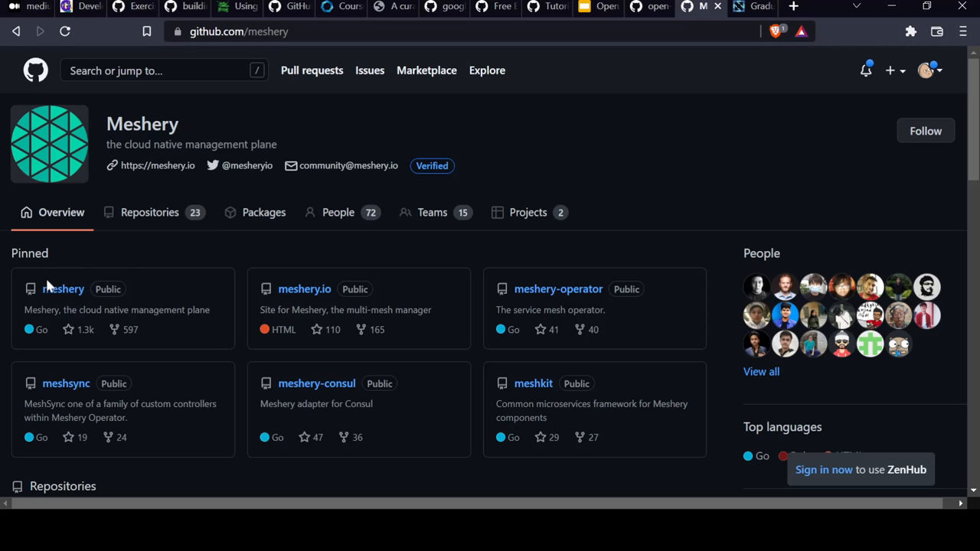
Step: Open the pinned meshery repository and show its list of open pull requests
click(63, 289)
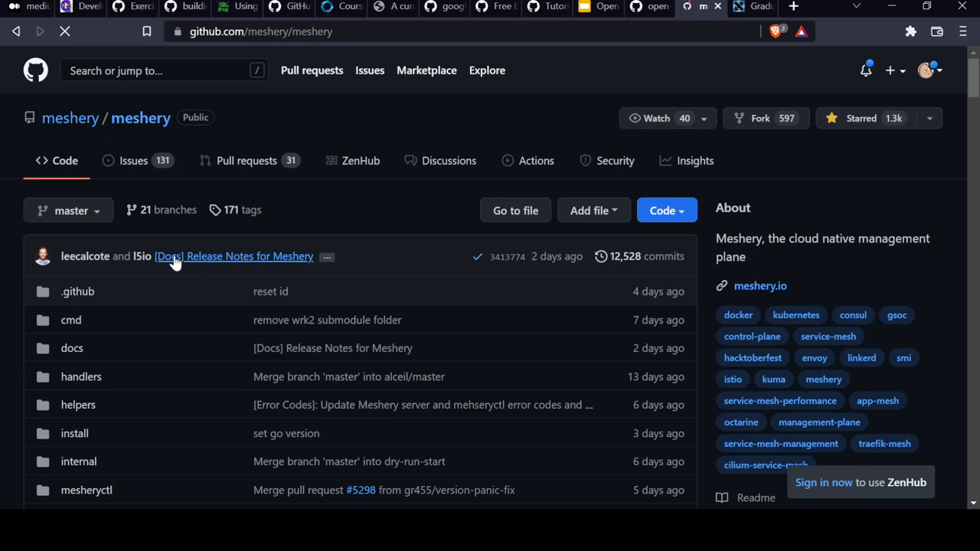
mouse_move(446, 199)
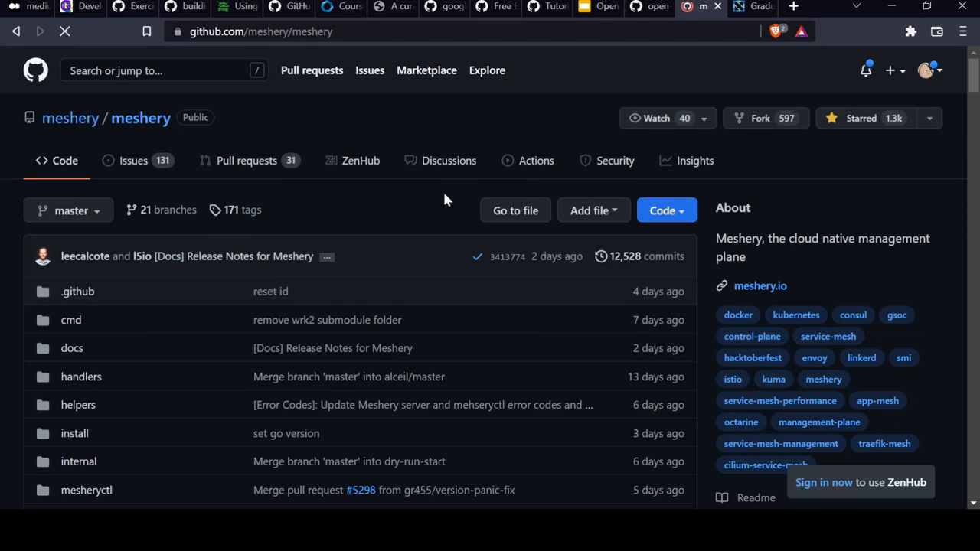
click(247, 160)
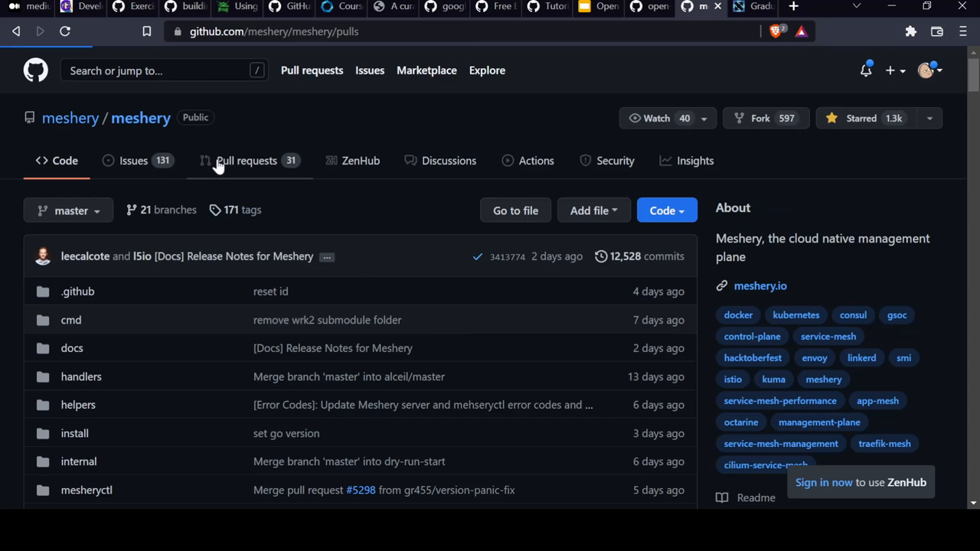
click(247, 160)
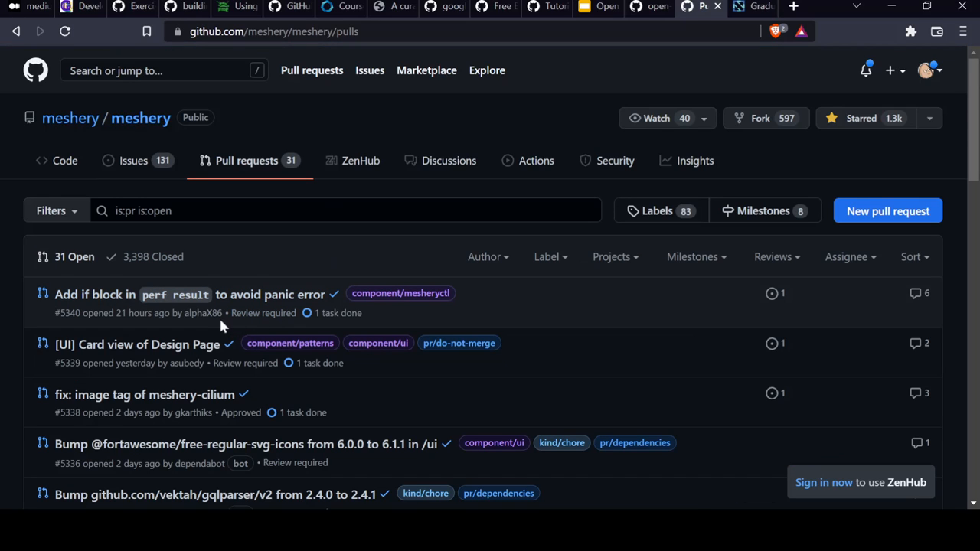
mouse_move(202, 313)
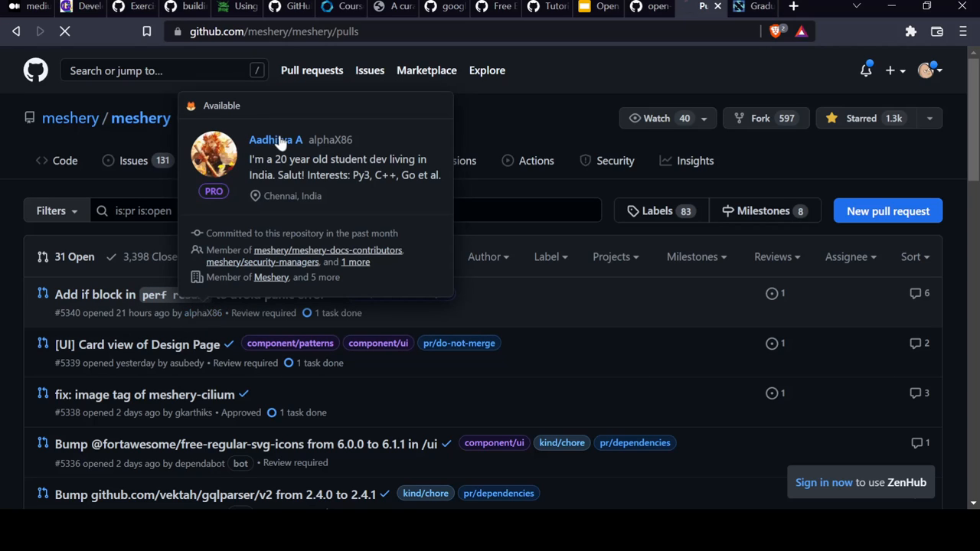
Step: View the top pull request author's profile, then switch back to the deck
click(275, 140)
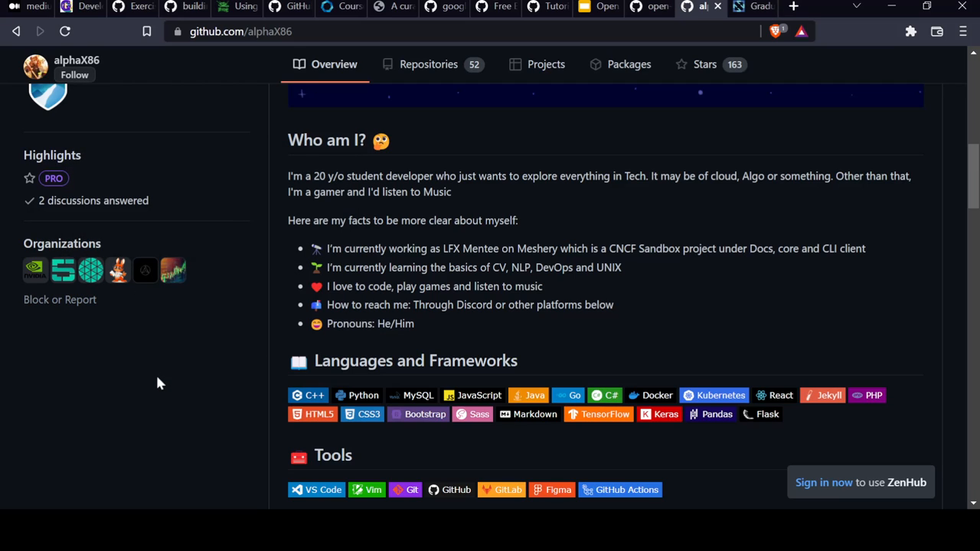
mouse_move(129, 305)
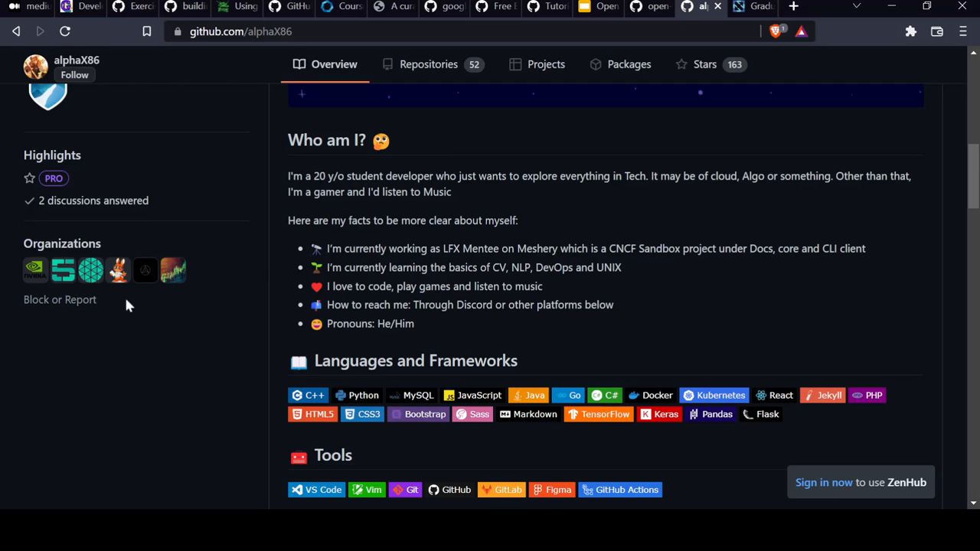
click(600, 6)
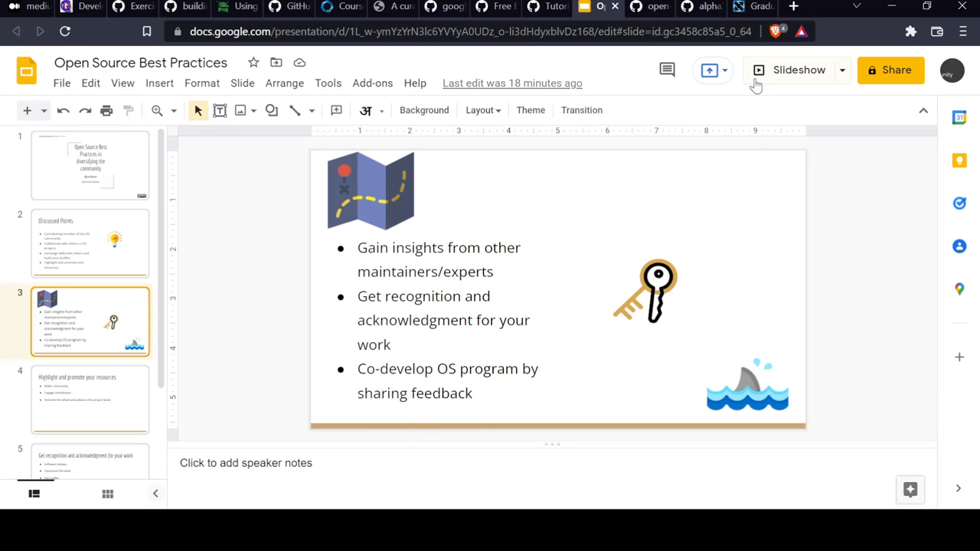
Step: Present from the current slide and advance to the final Sources/Further Reading slide
click(89, 436)
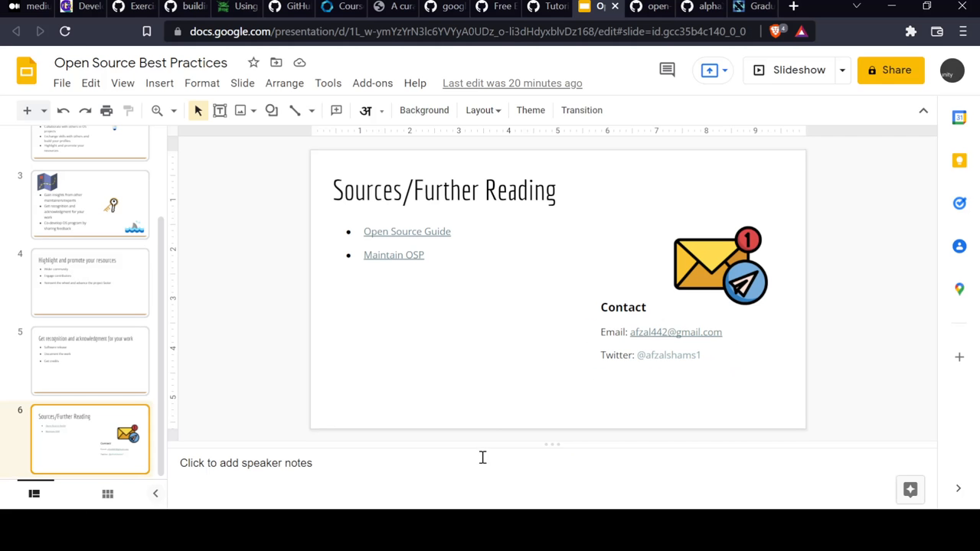
mouse_move(545, 275)
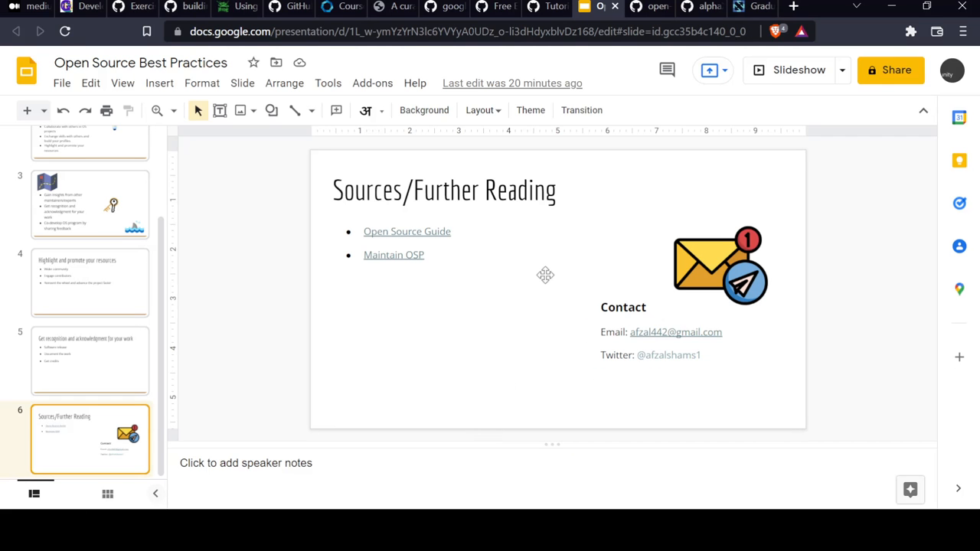
mouse_move(817, 4)
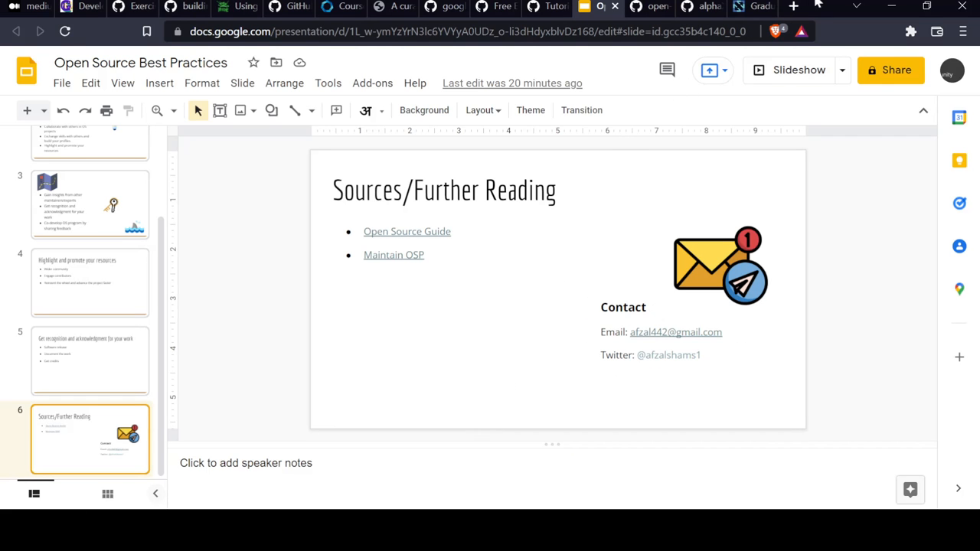